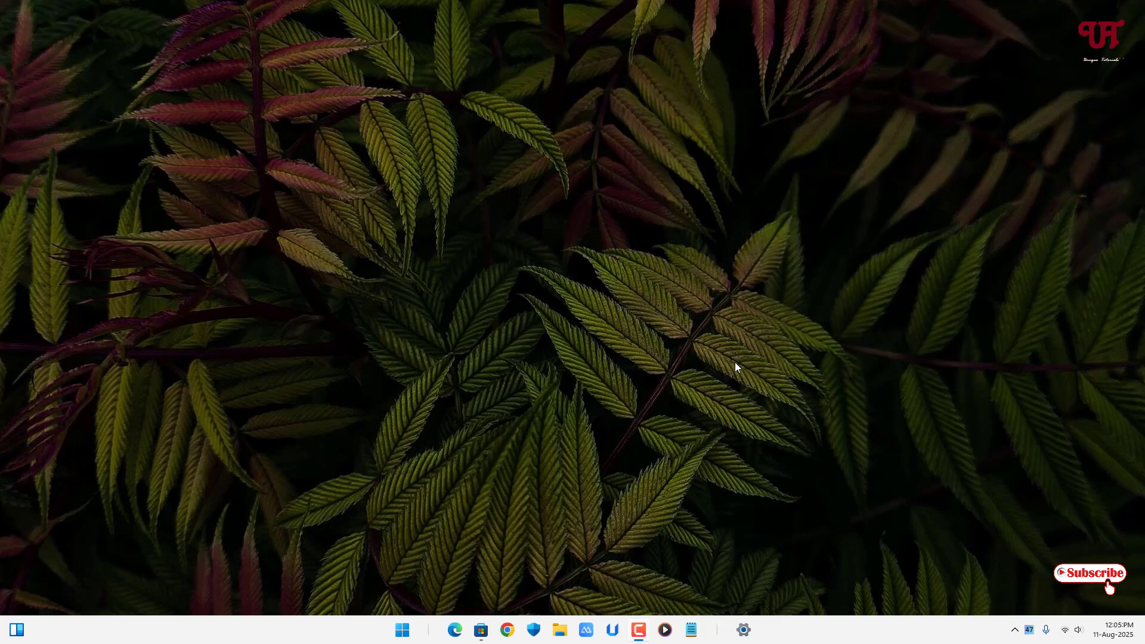
mouse_move(722, 344)
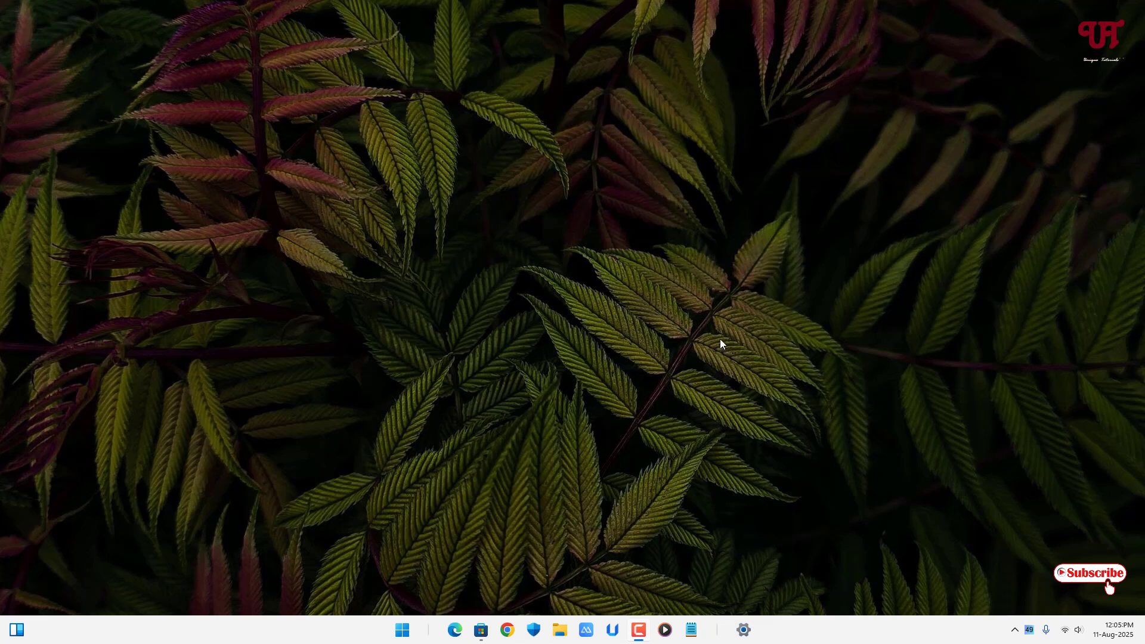
mouse_move(568, 340)
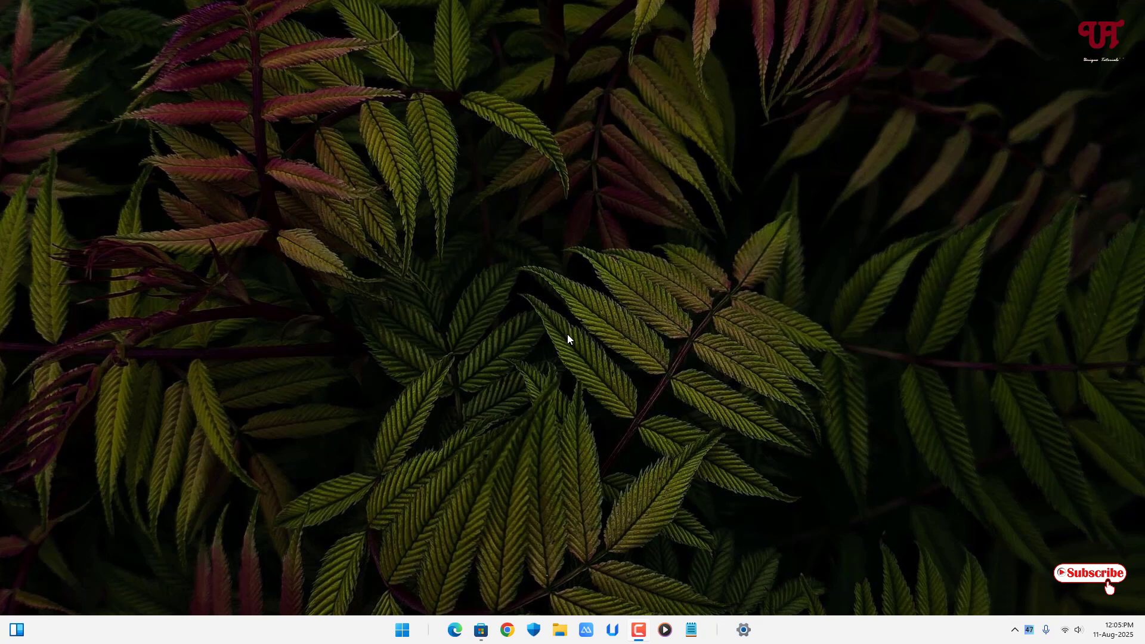
mouse_move(546, 353)
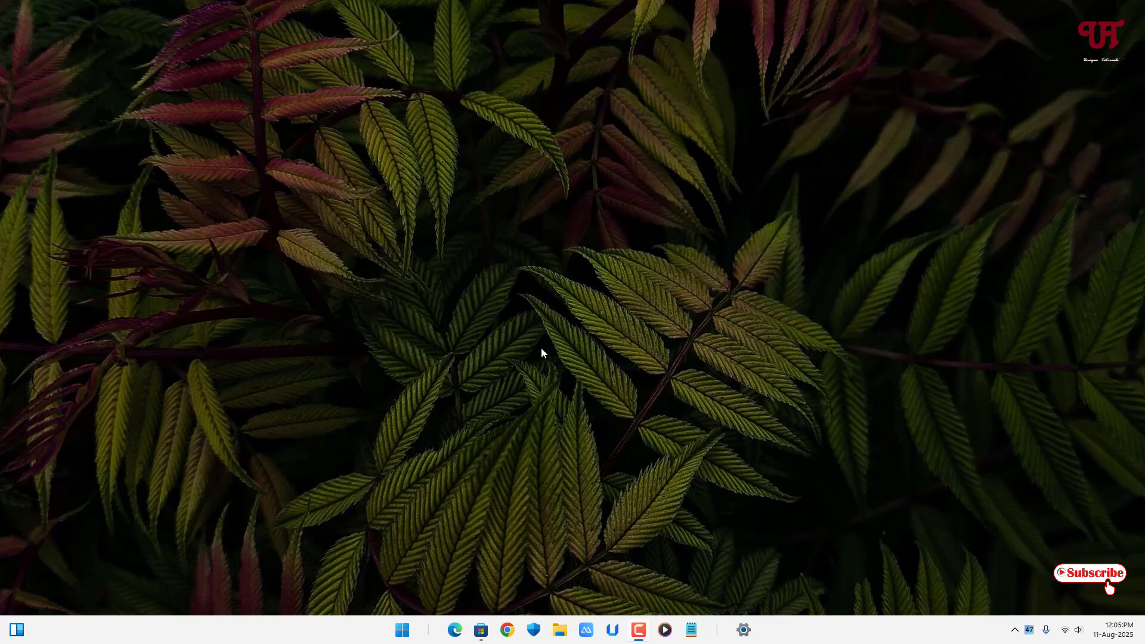
- Search Microsoft Store for 'Samsung Notes' and install the app
click(480, 629)
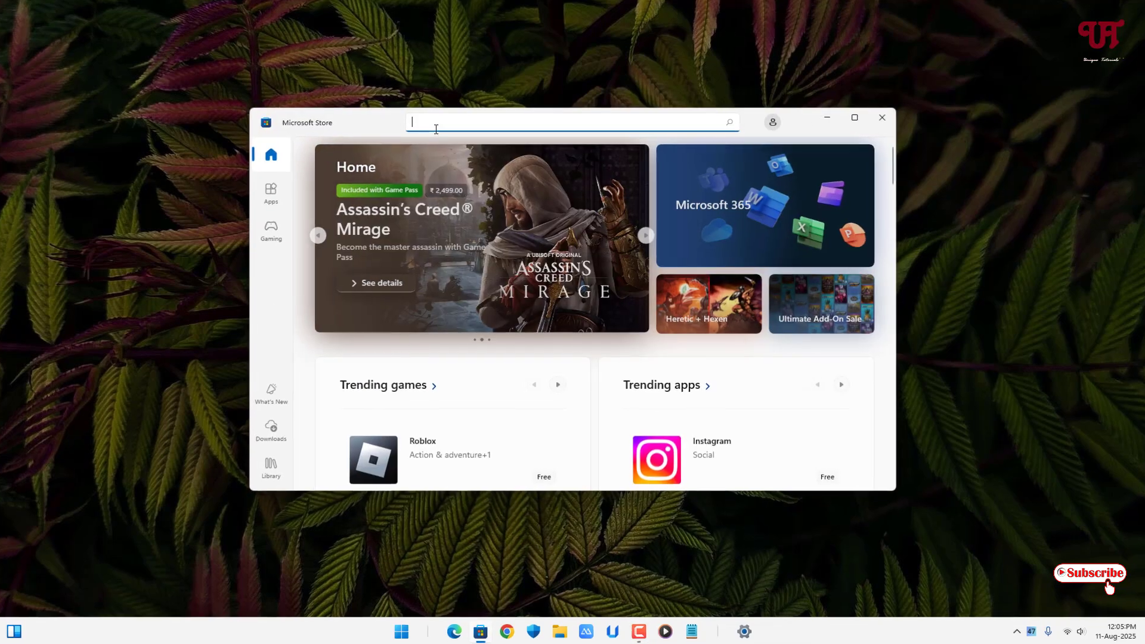
text(Samsung Notes)
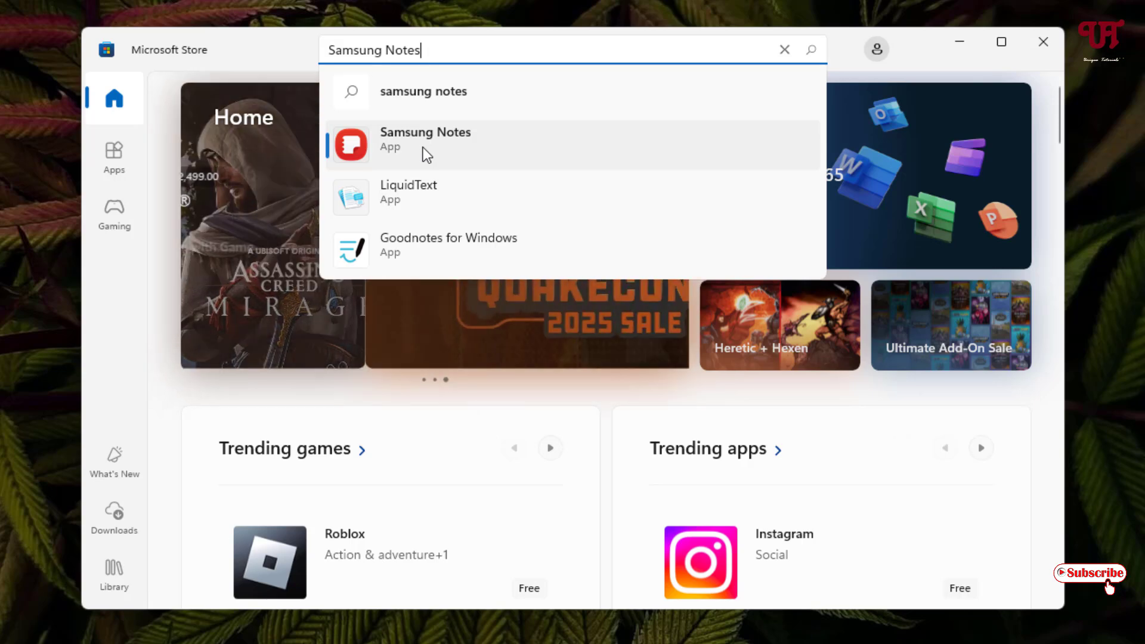
click(425, 138)
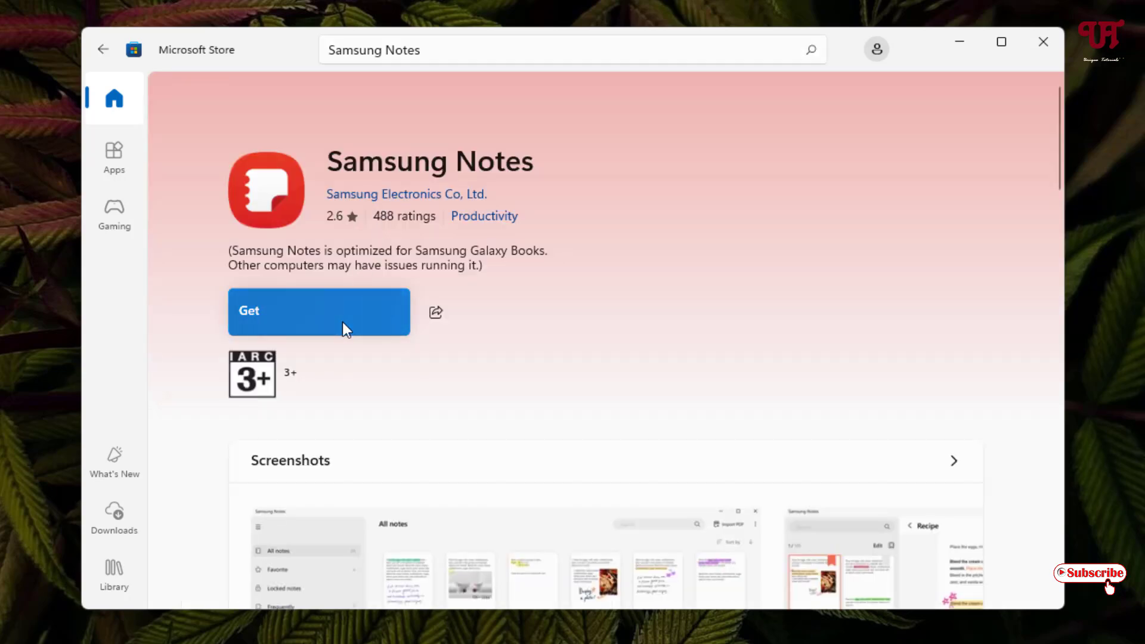
click(319, 311)
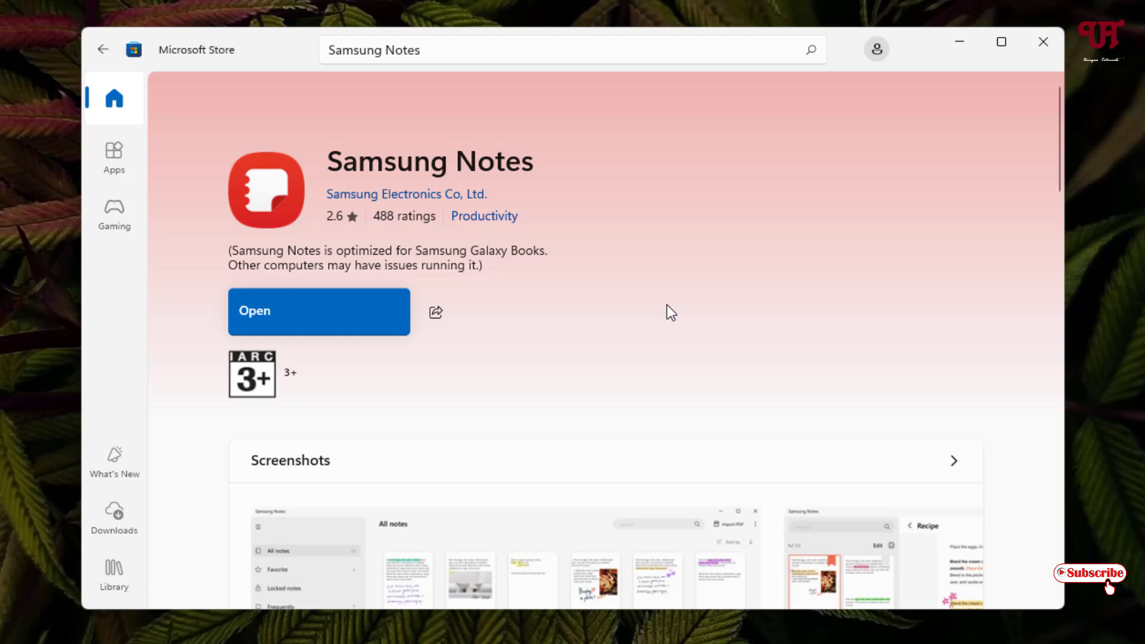
mouse_move(512, 364)
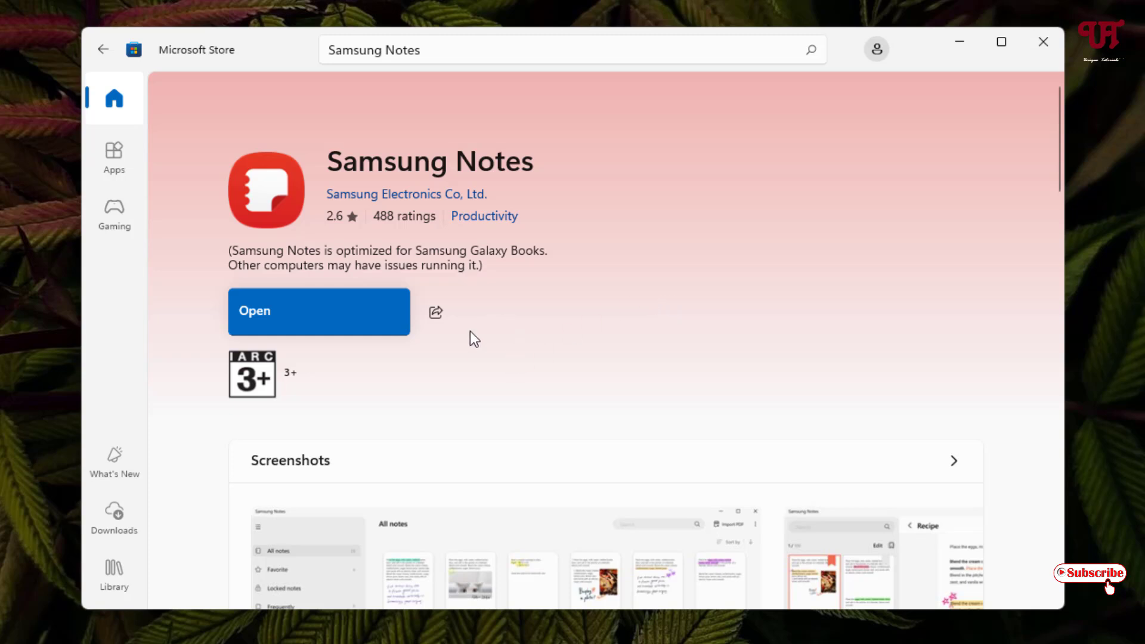
mouse_move(545, 283)
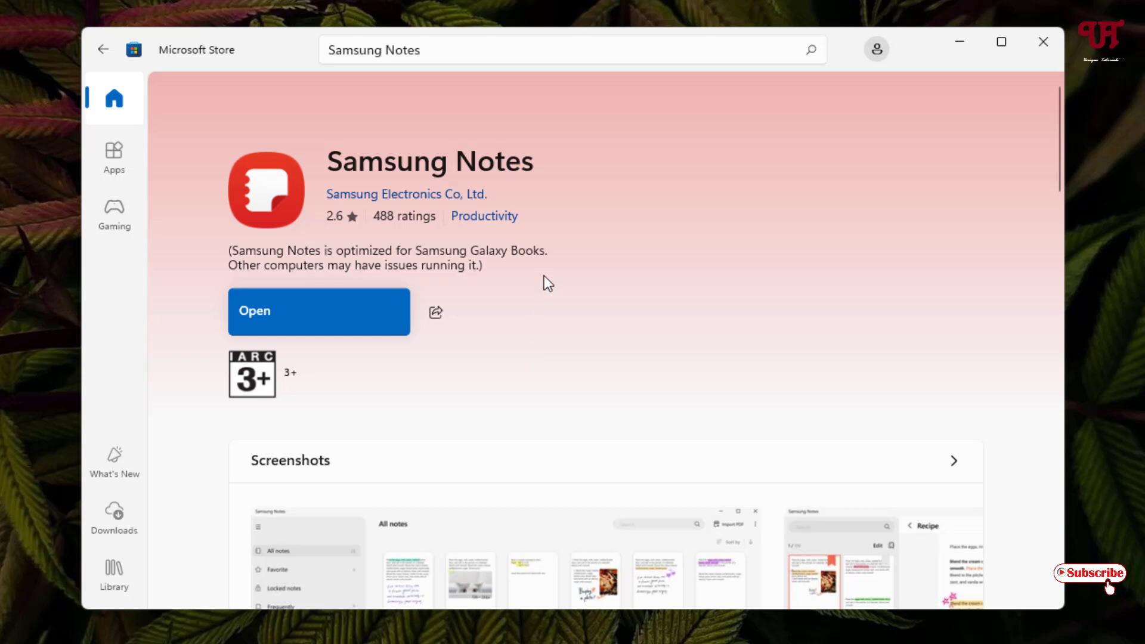
- Search the Store for 'Samsung Account' and launch it from its app page
text(Samsung Account)
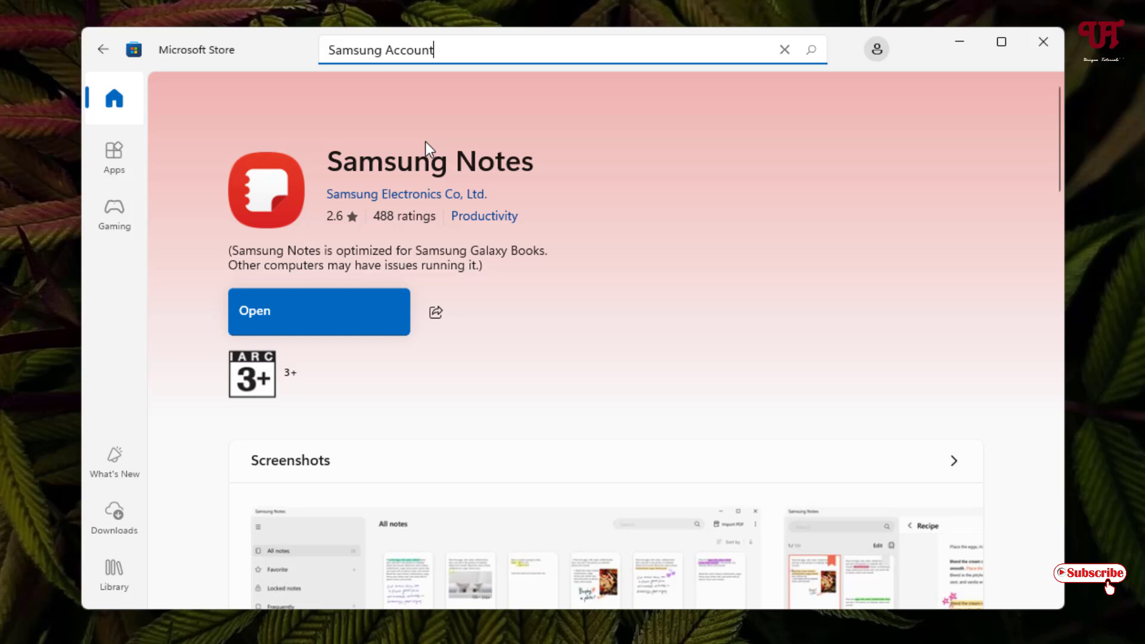
key(Enter)
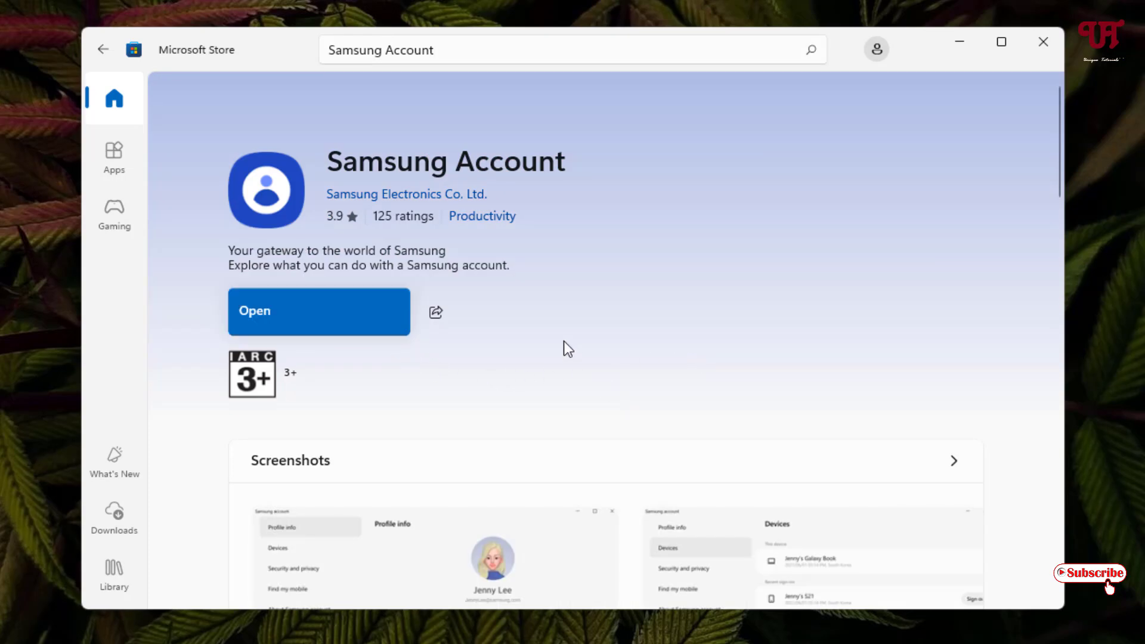
mouse_move(499, 343)
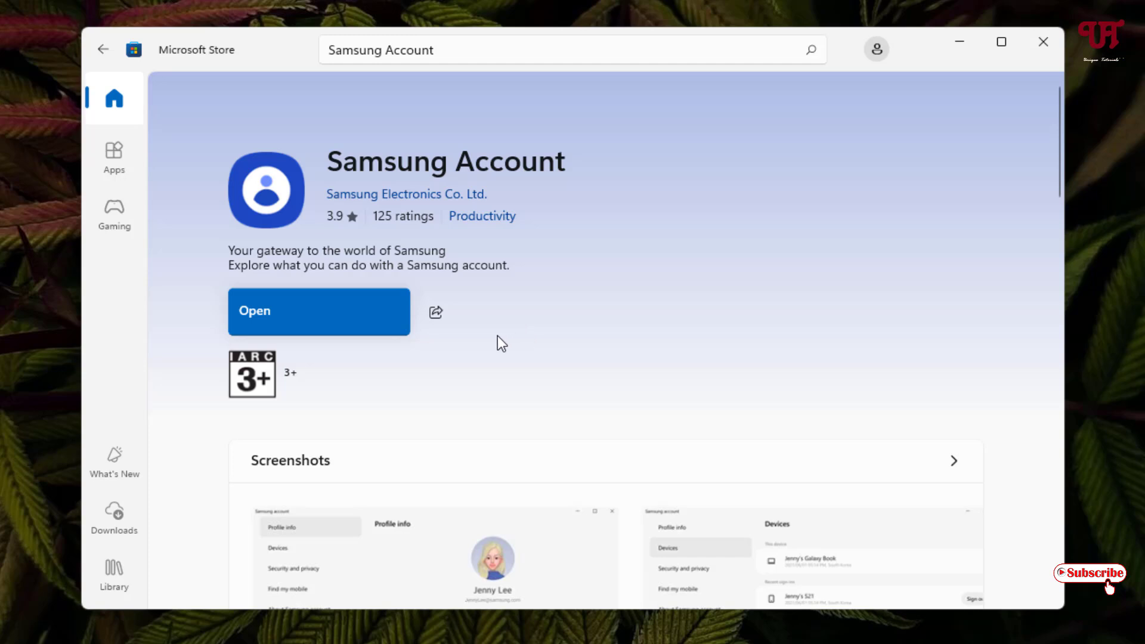
click(319, 312)
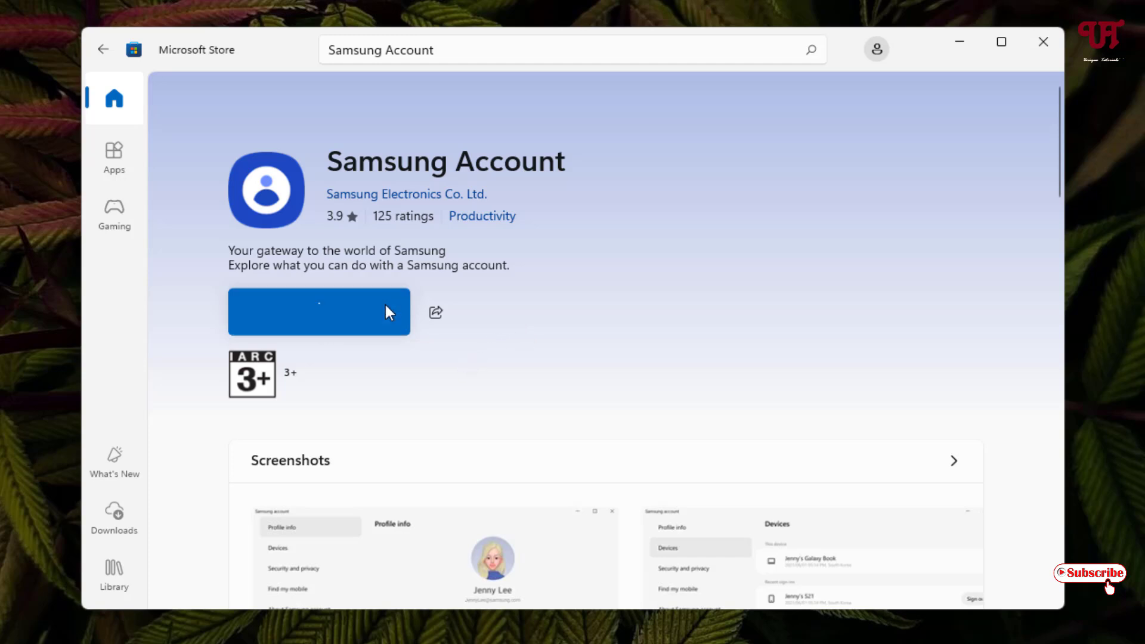
- Sign in to Samsung Account with Google and close the window after the profile appears
click(319, 312)
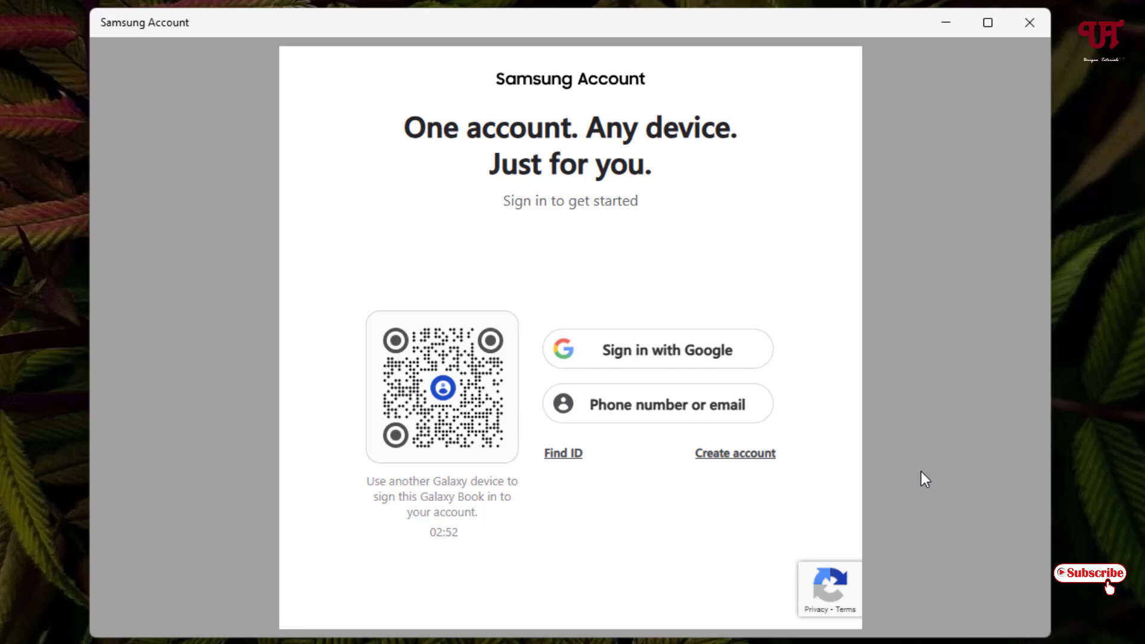
mouse_move(818, 352)
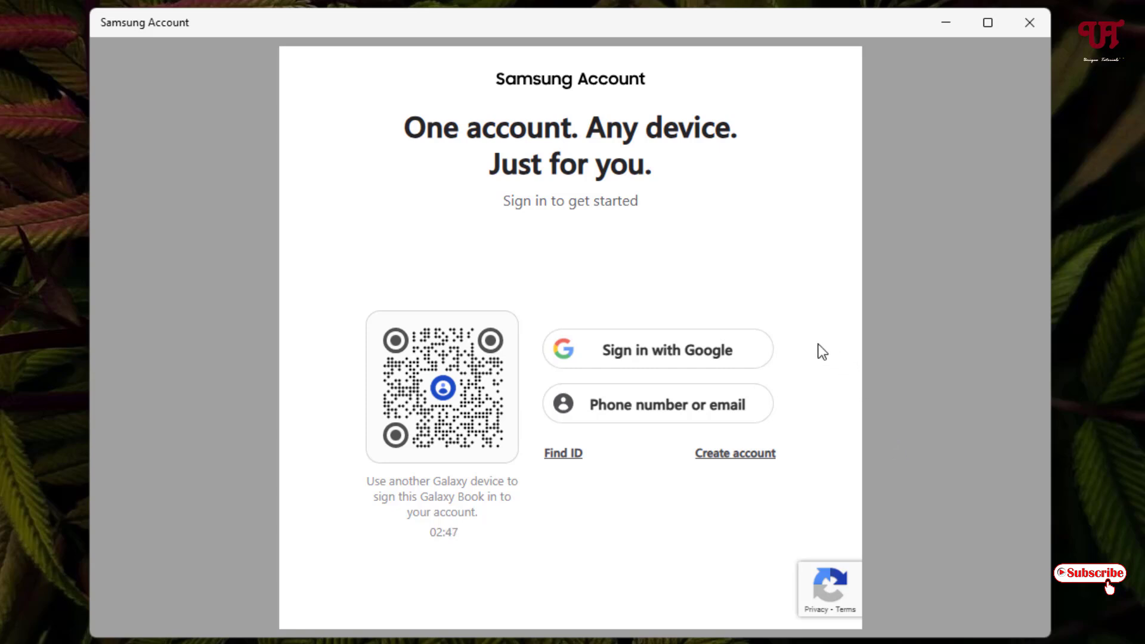
mouse_move(807, 361)
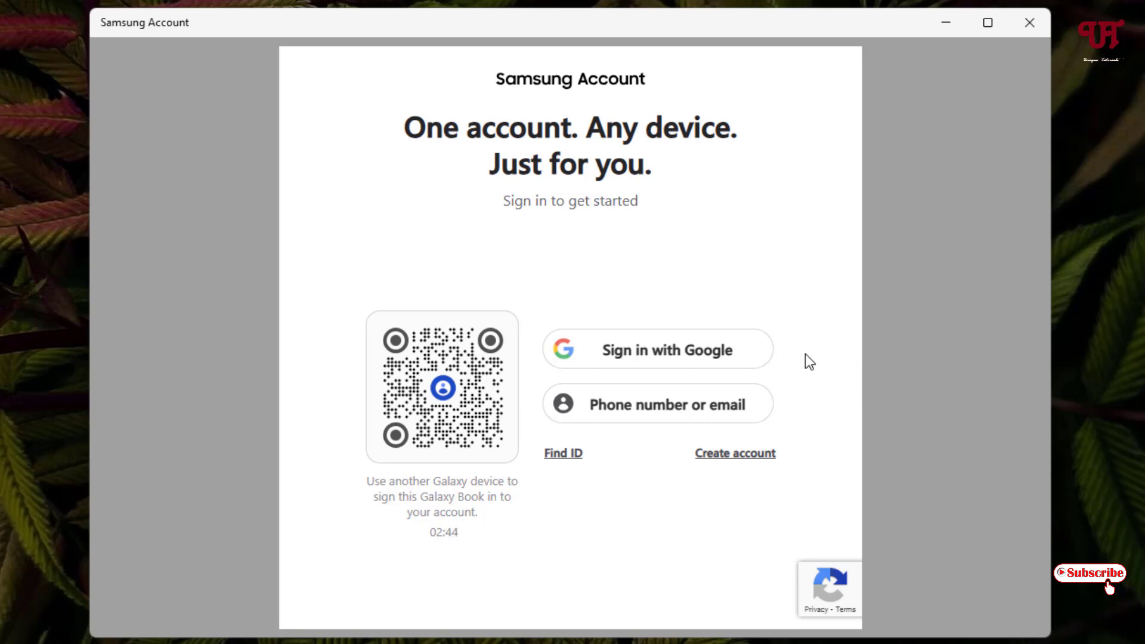
mouse_move(754, 408)
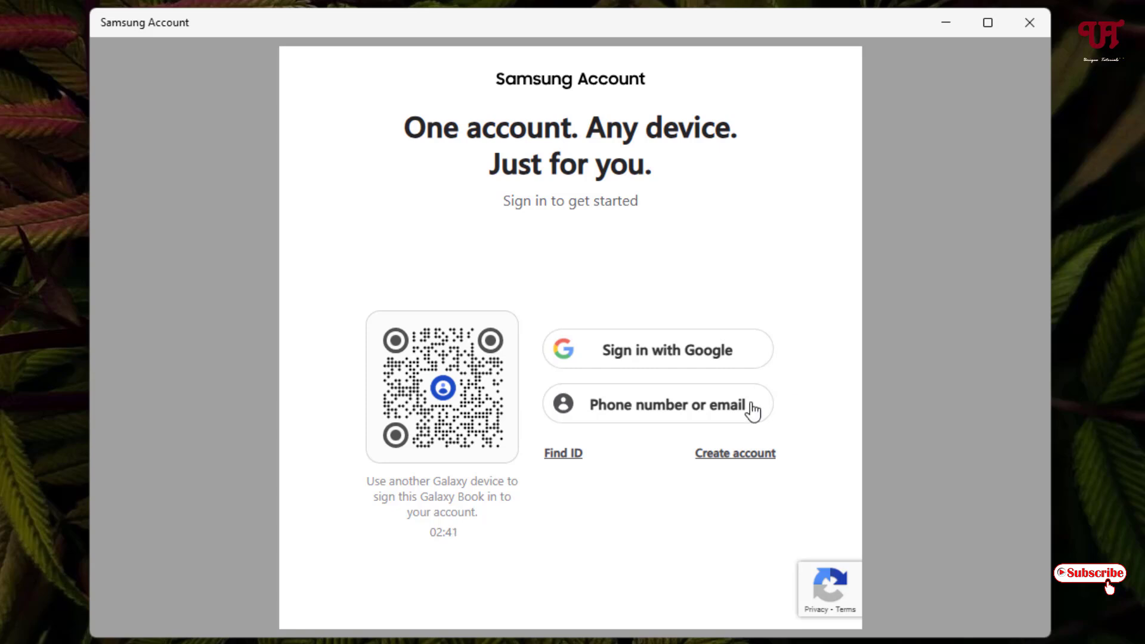
mouse_move(670, 370)
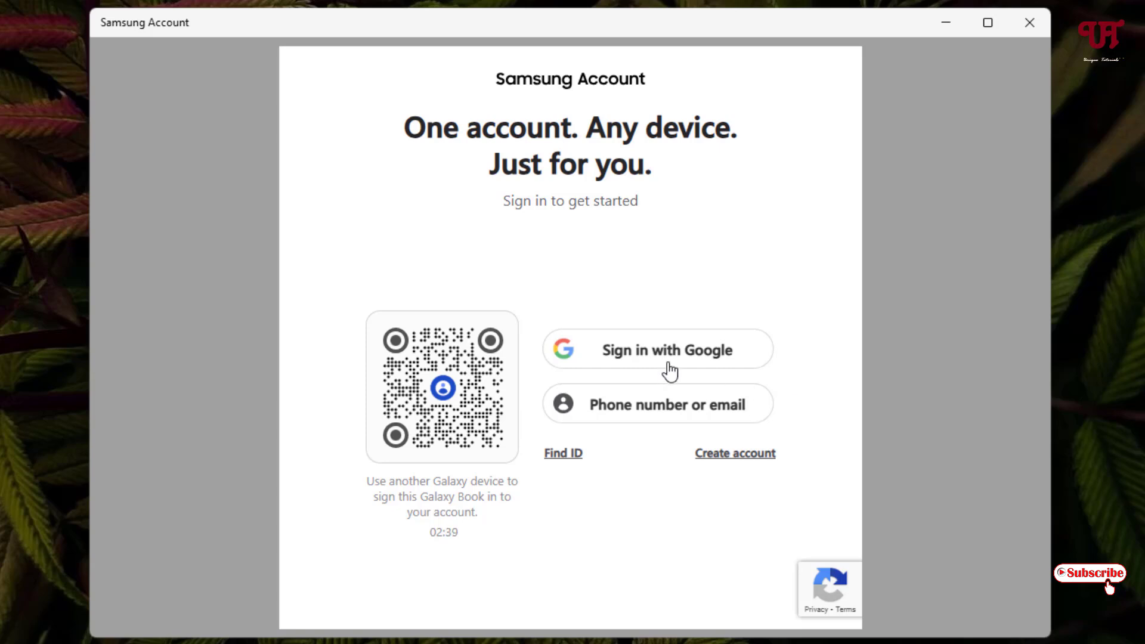
mouse_move(682, 322)
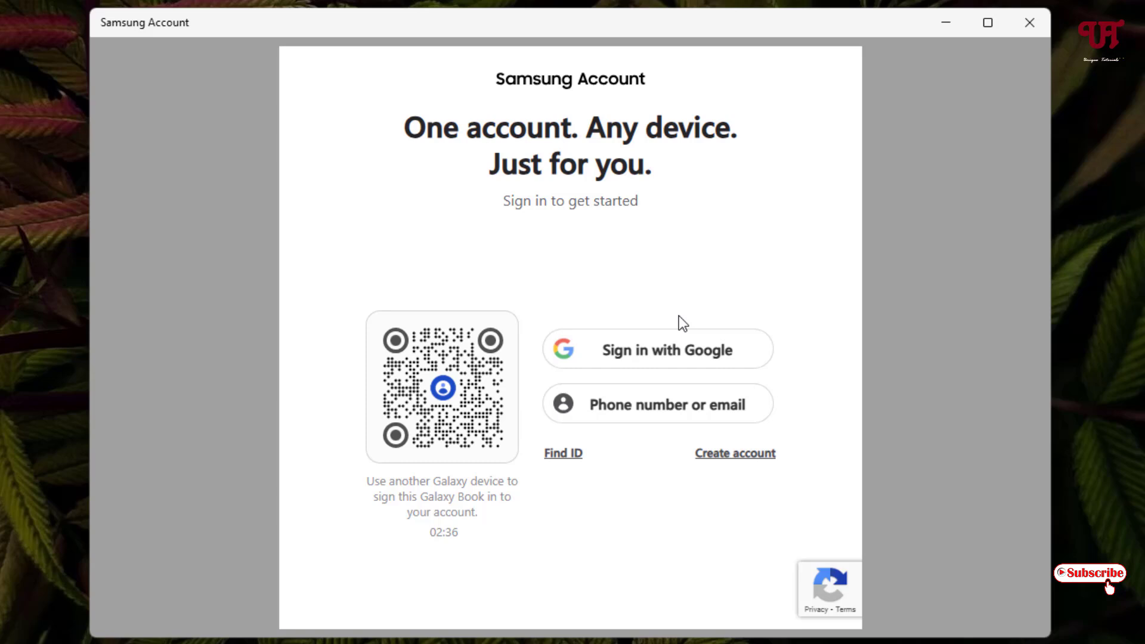
mouse_move(720, 498)
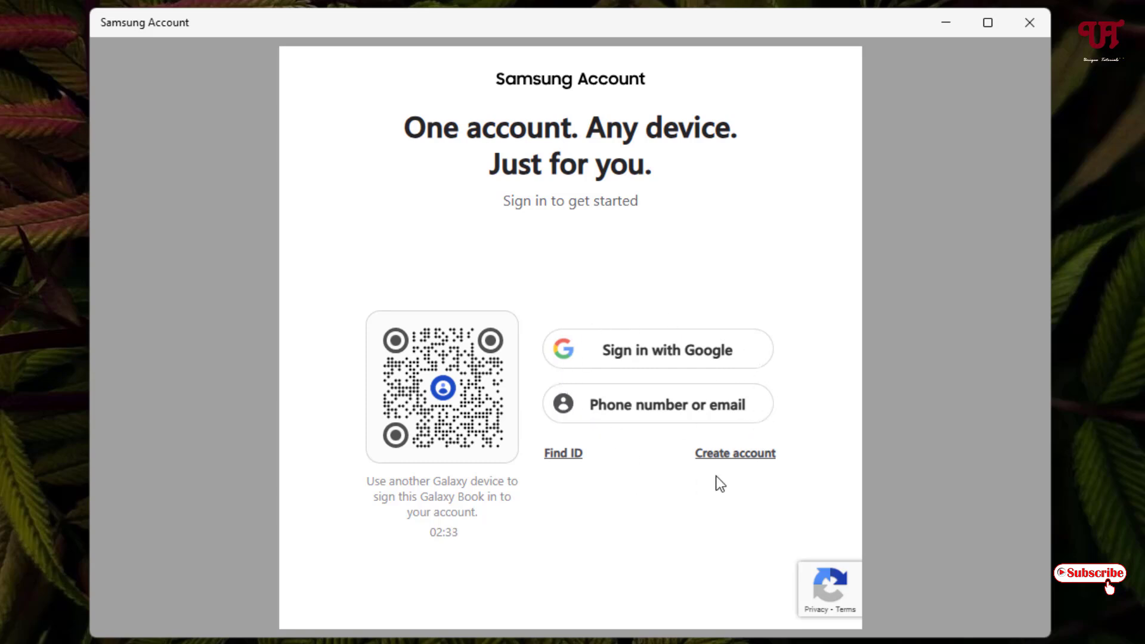
mouse_move(786, 459)
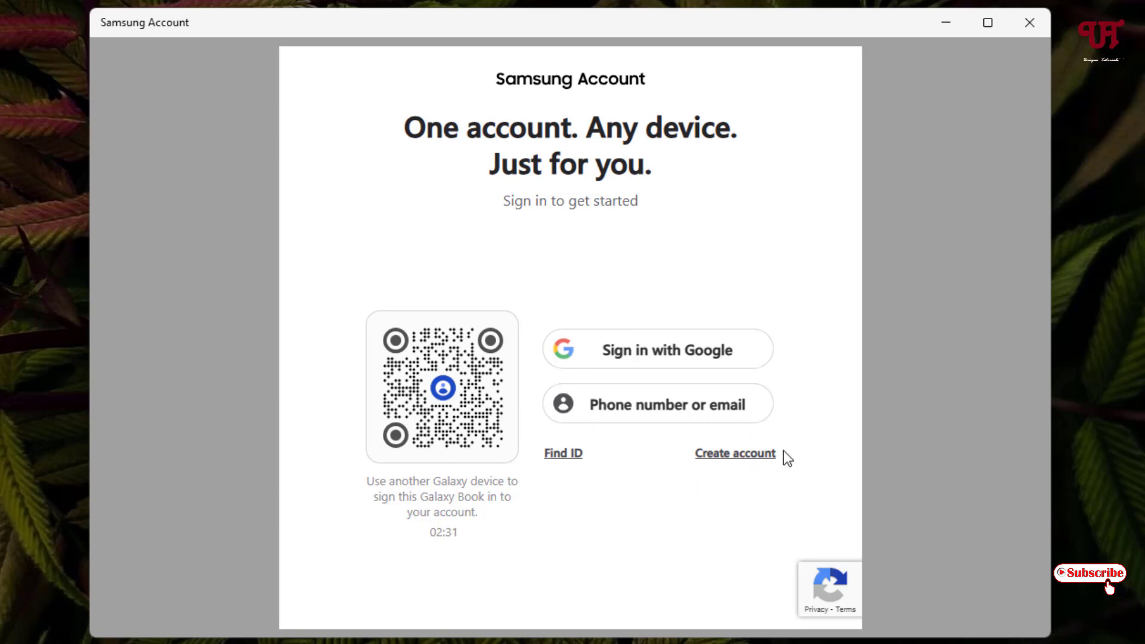
mouse_move(632, 438)
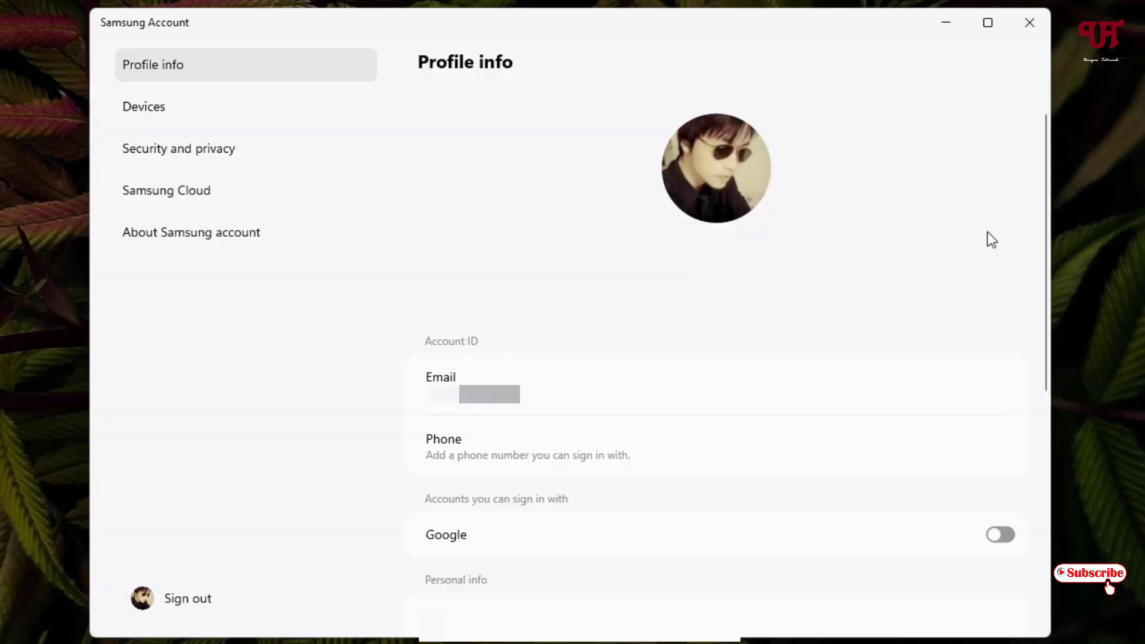
mouse_move(988, 242)
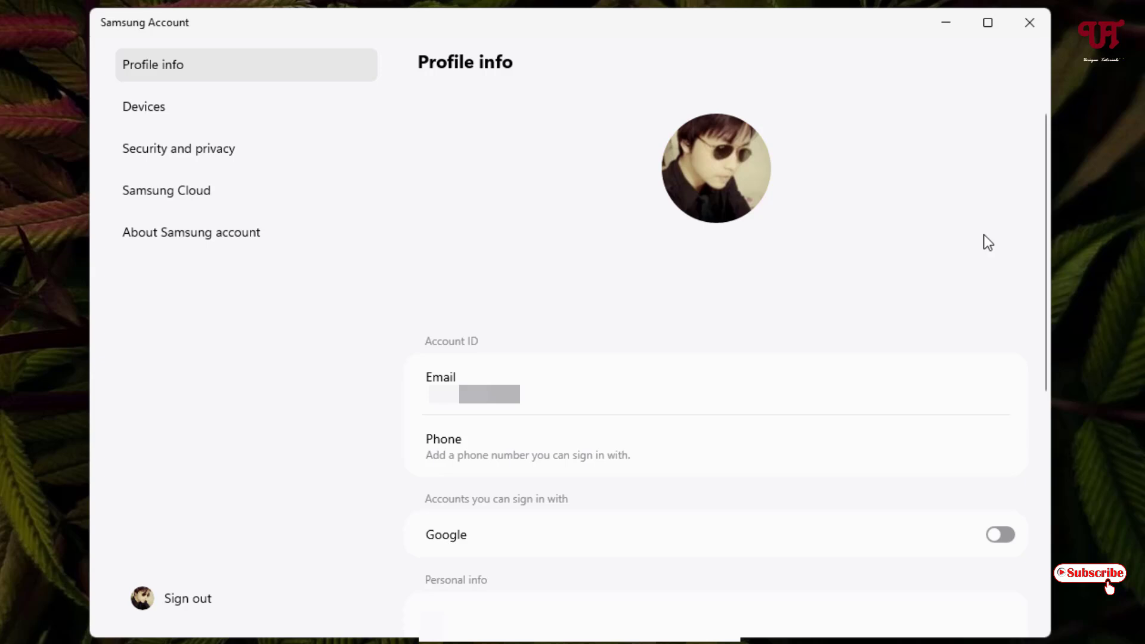
mouse_move(1029, 22)
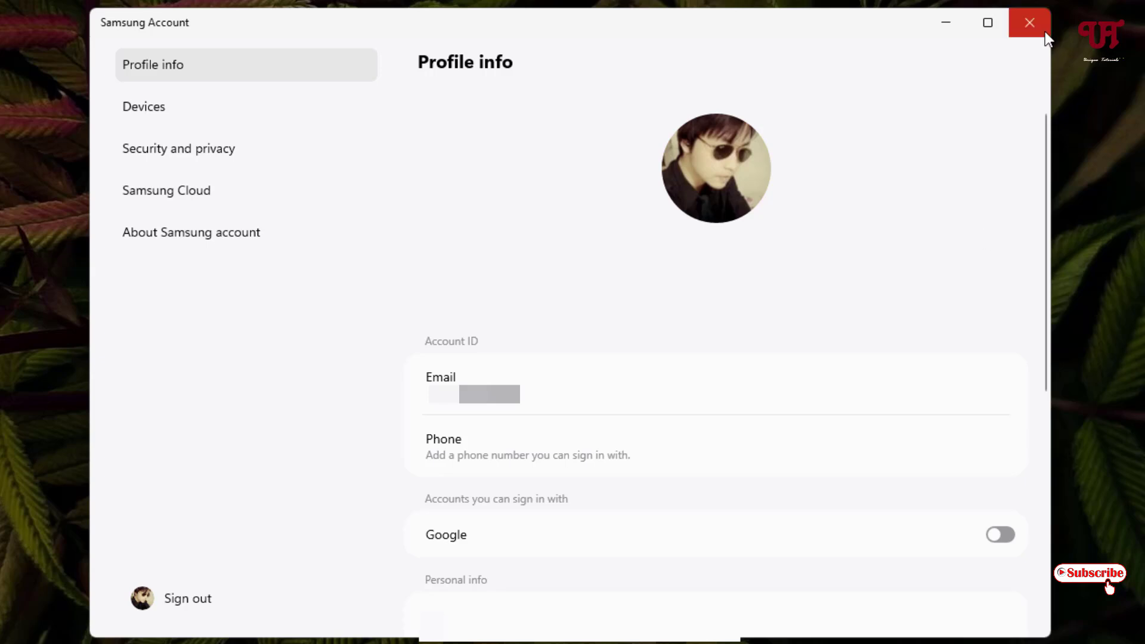
click(1030, 22)
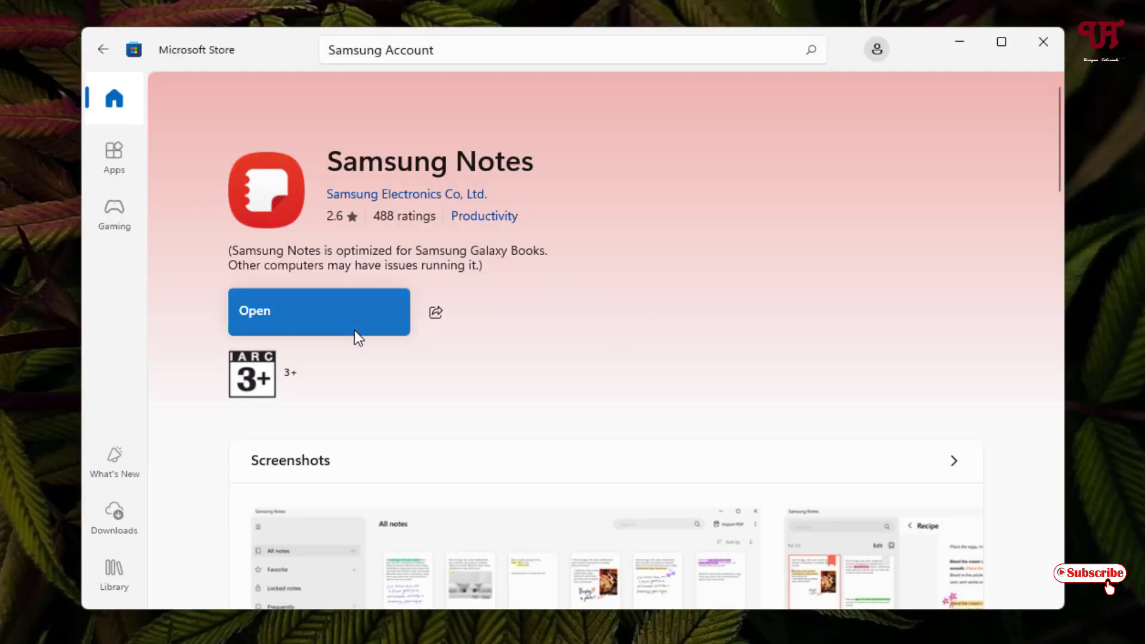
- Launch Samsung Notes, turn on Sync with Samsung Cloud in Settings, and sync now
click(319, 311)
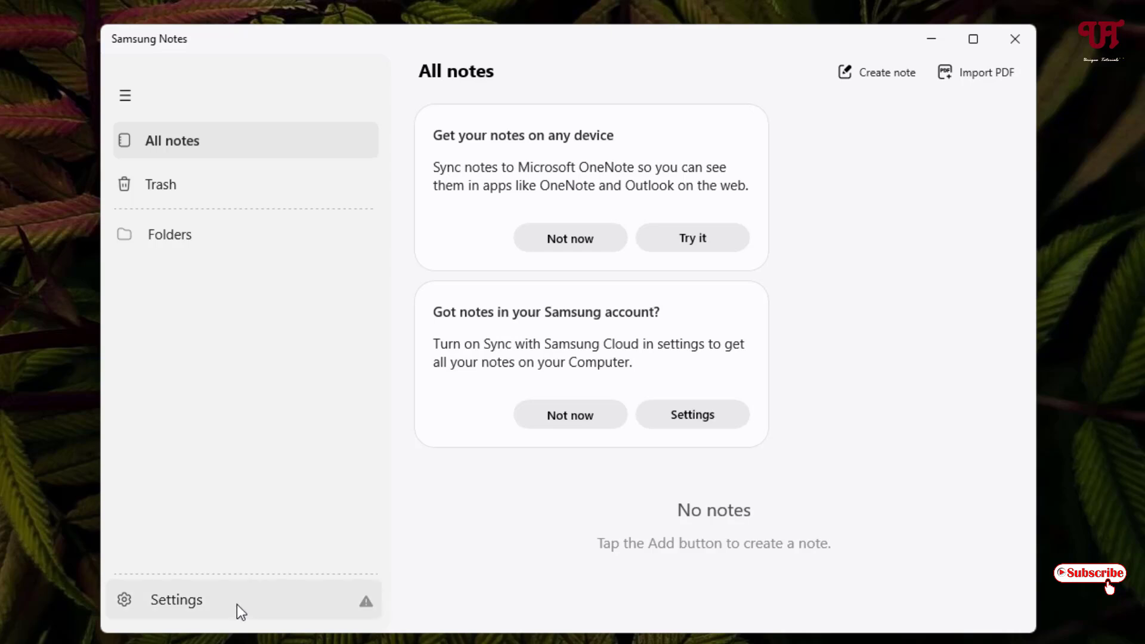
click(175, 599)
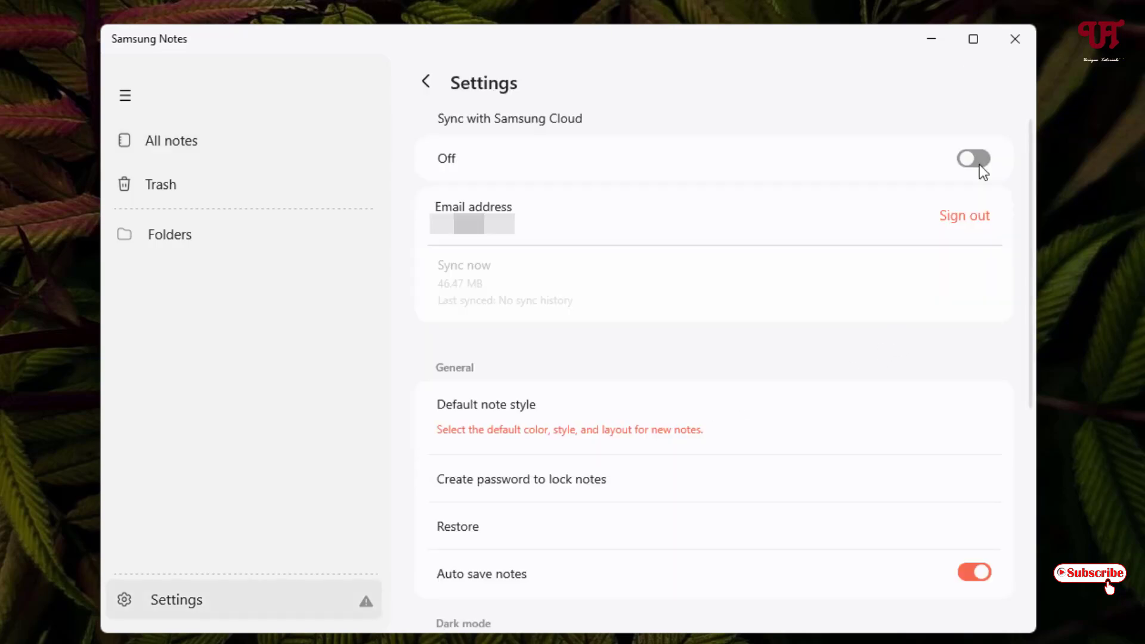
click(973, 158)
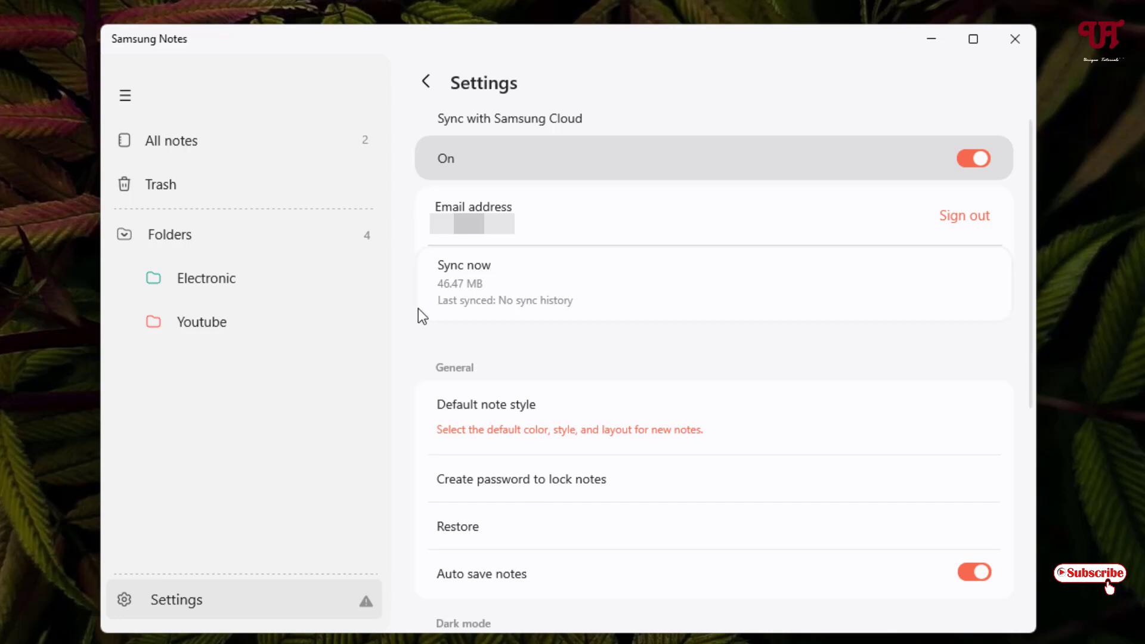
mouse_move(468, 300)
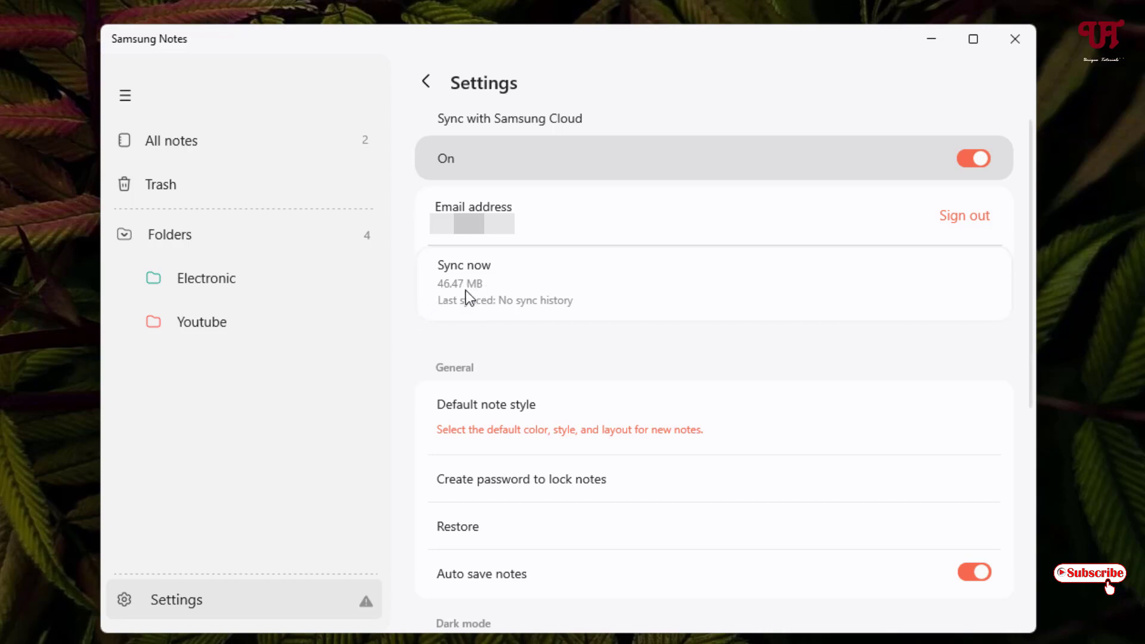
click(469, 282)
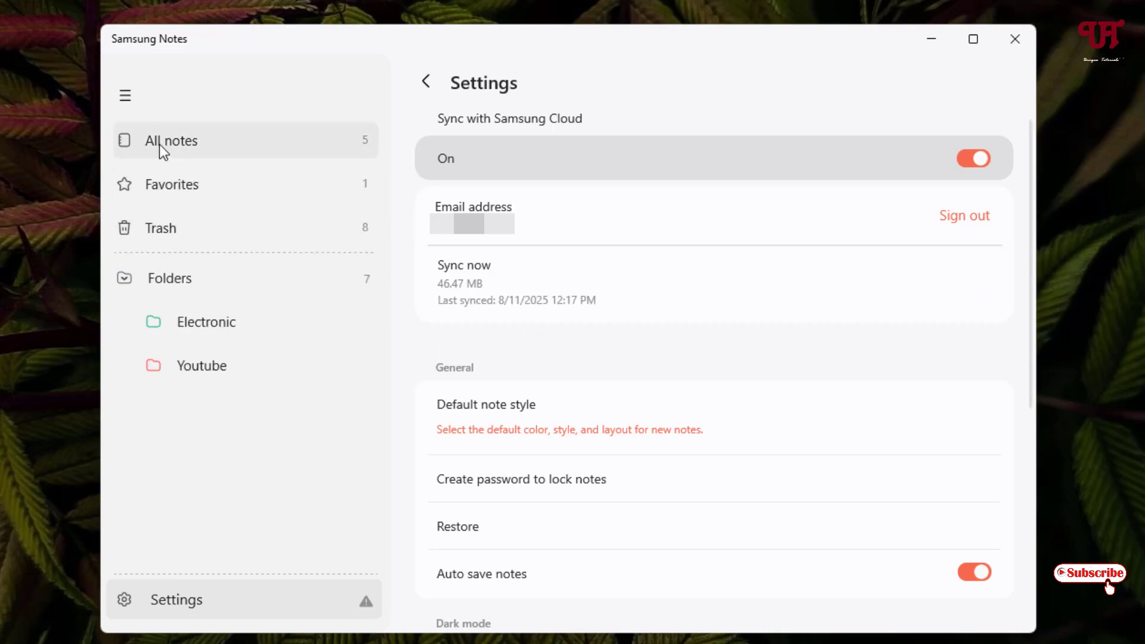
- View the five synced notes under All notes, then close Samsung Notes
click(172, 141)
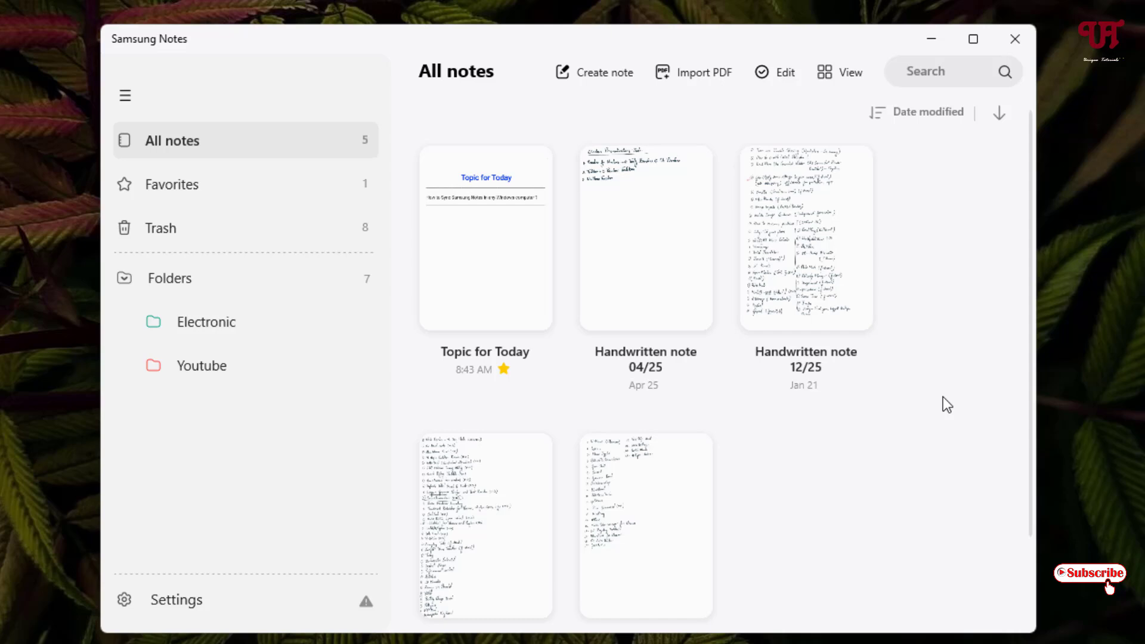
mouse_move(882, 502)
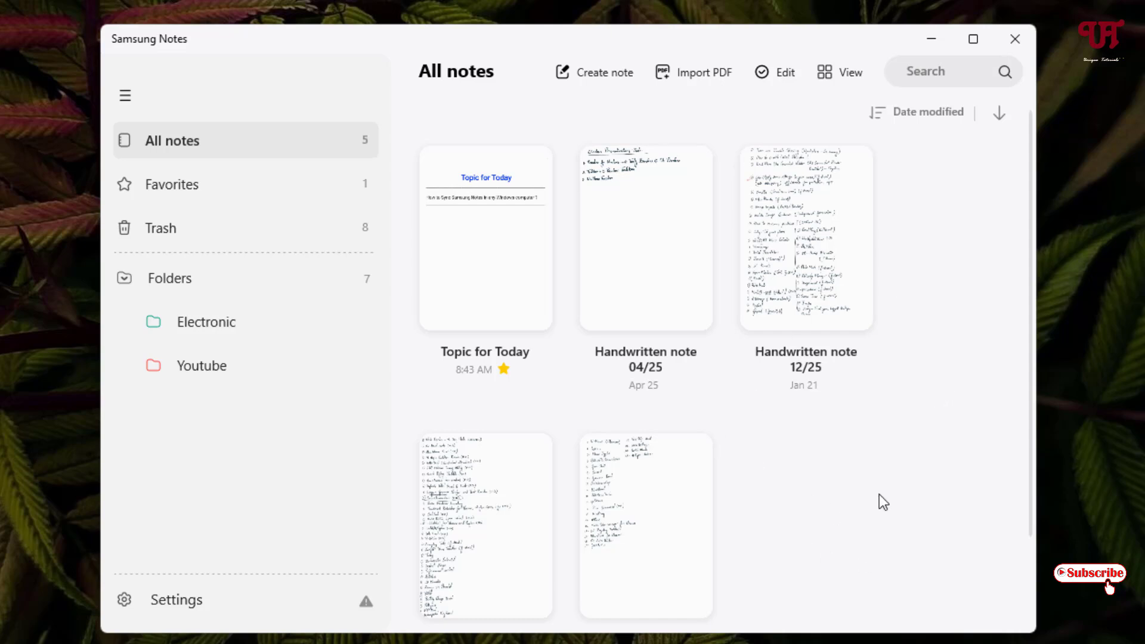
mouse_move(858, 520)
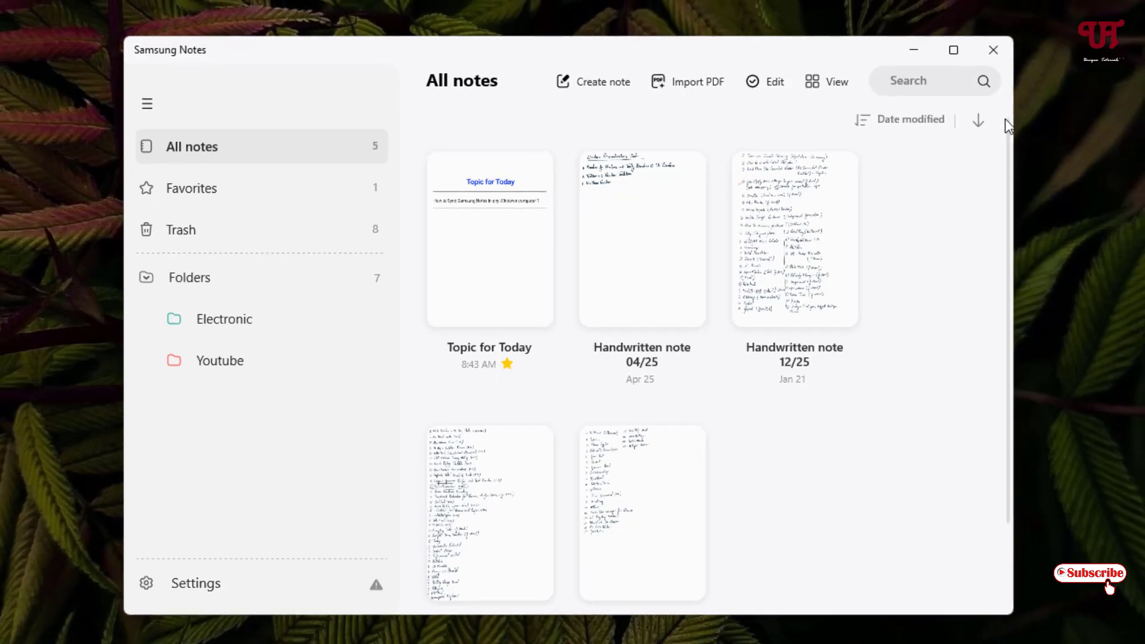
click(993, 50)
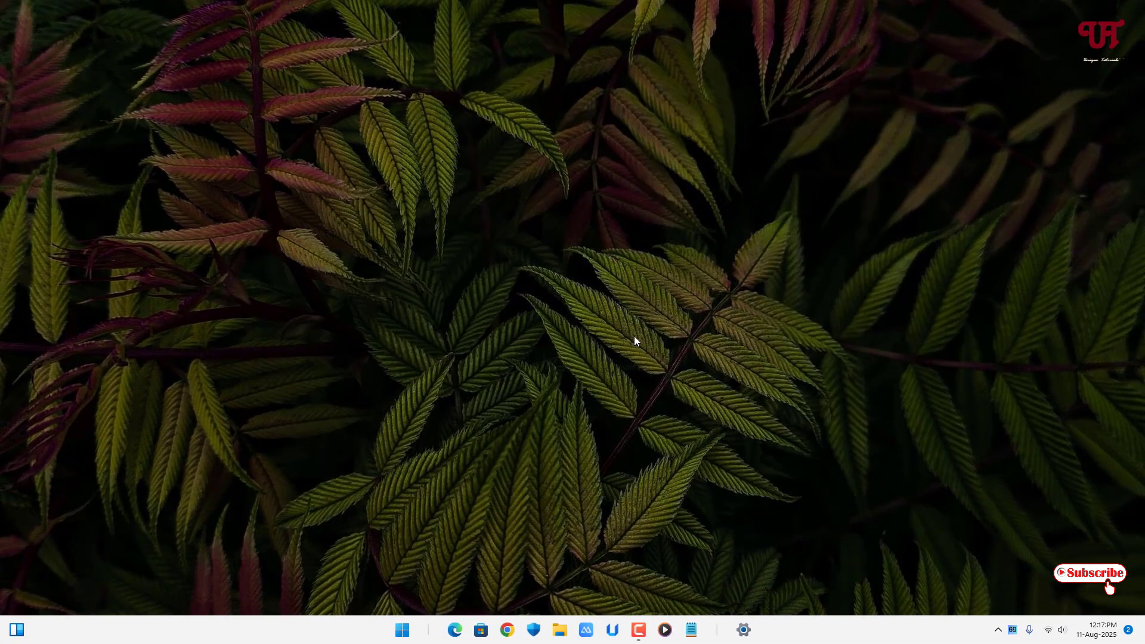